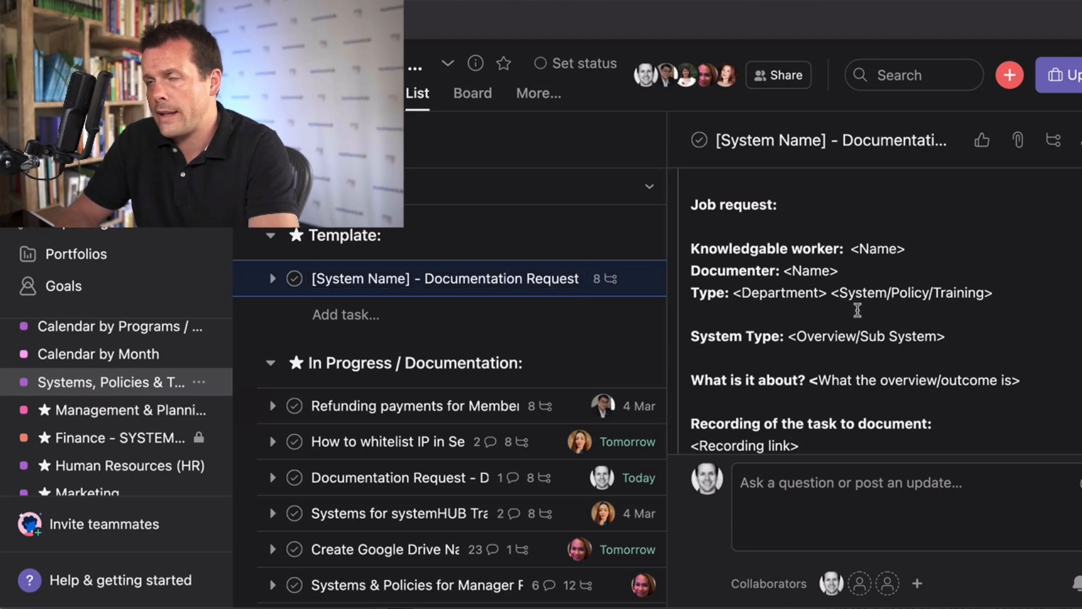
mouse_move(795, 238)
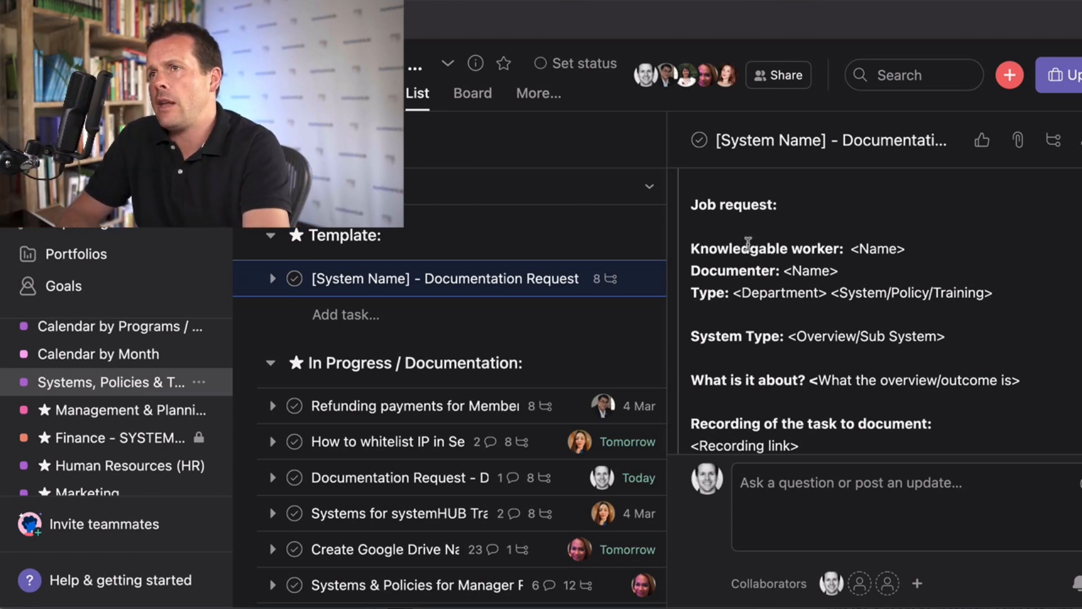
mouse_move(836, 266)
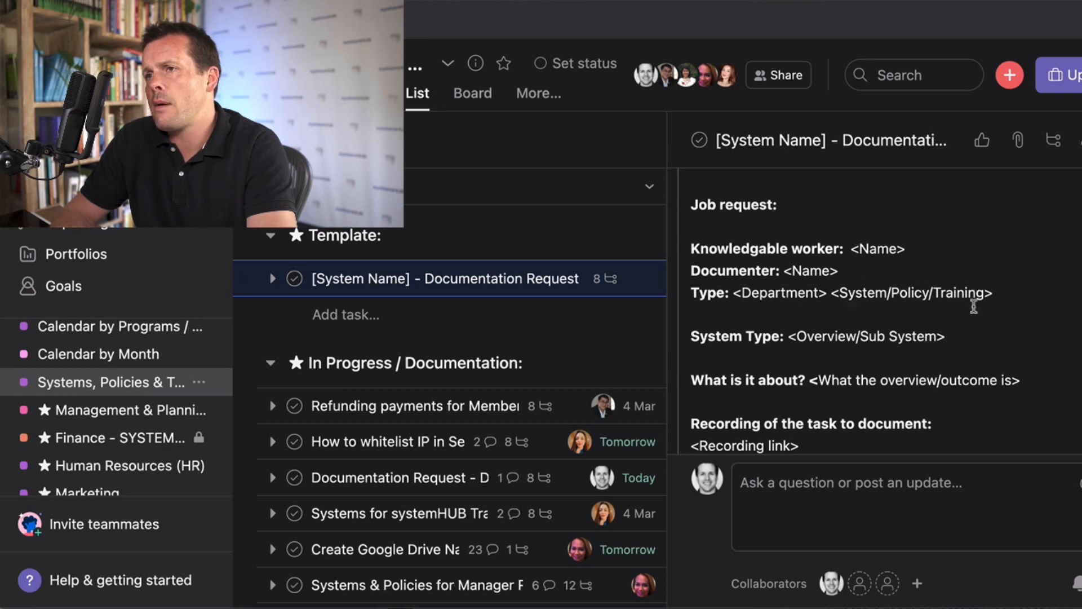
scroll(down, 3)
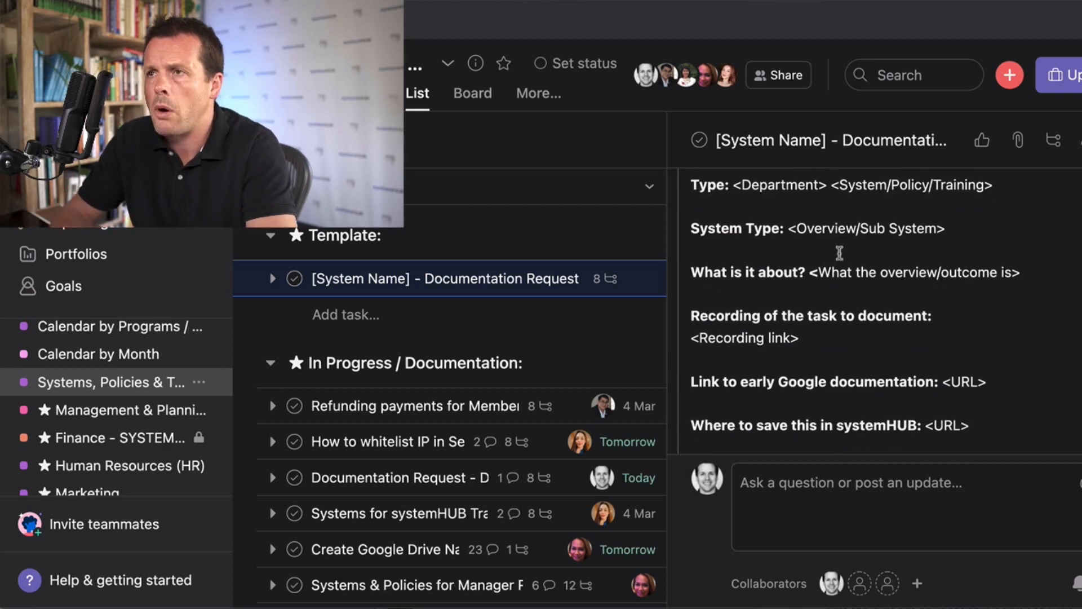
scroll(down, 3)
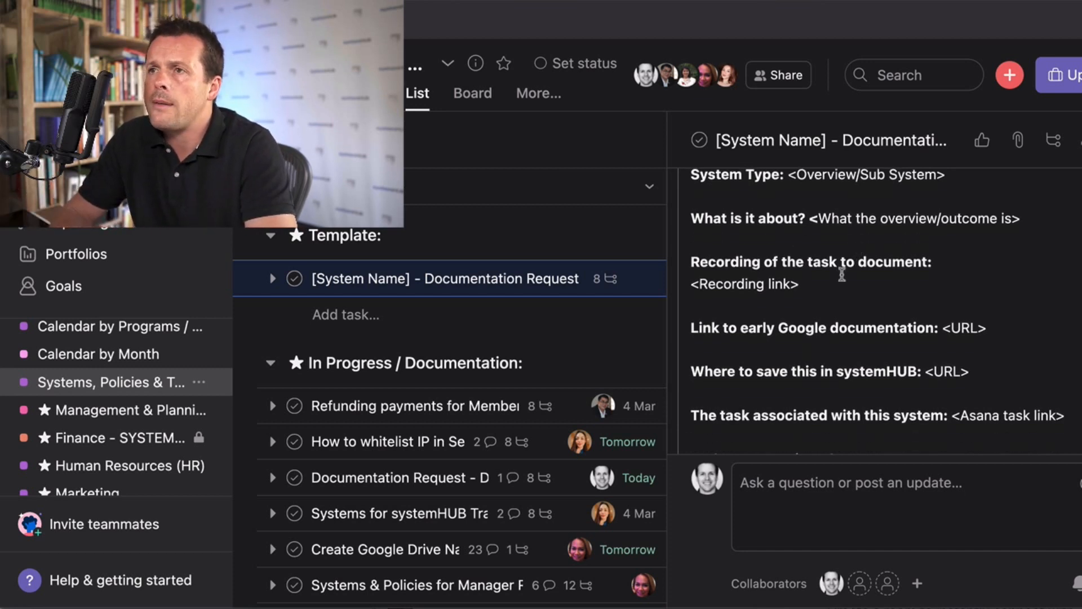
scroll(down, 3)
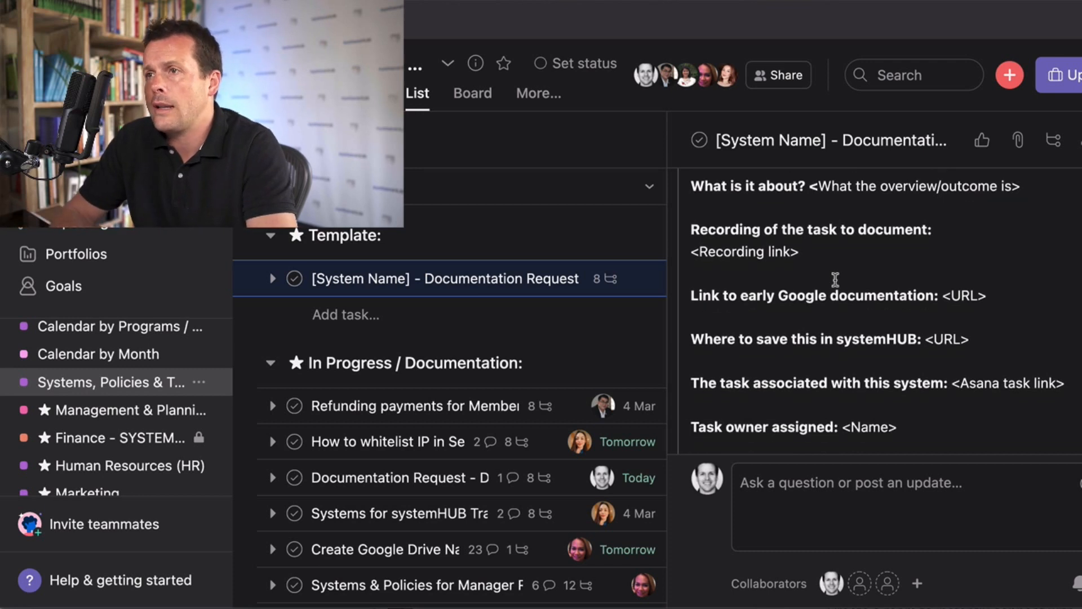
scroll(down, 3)
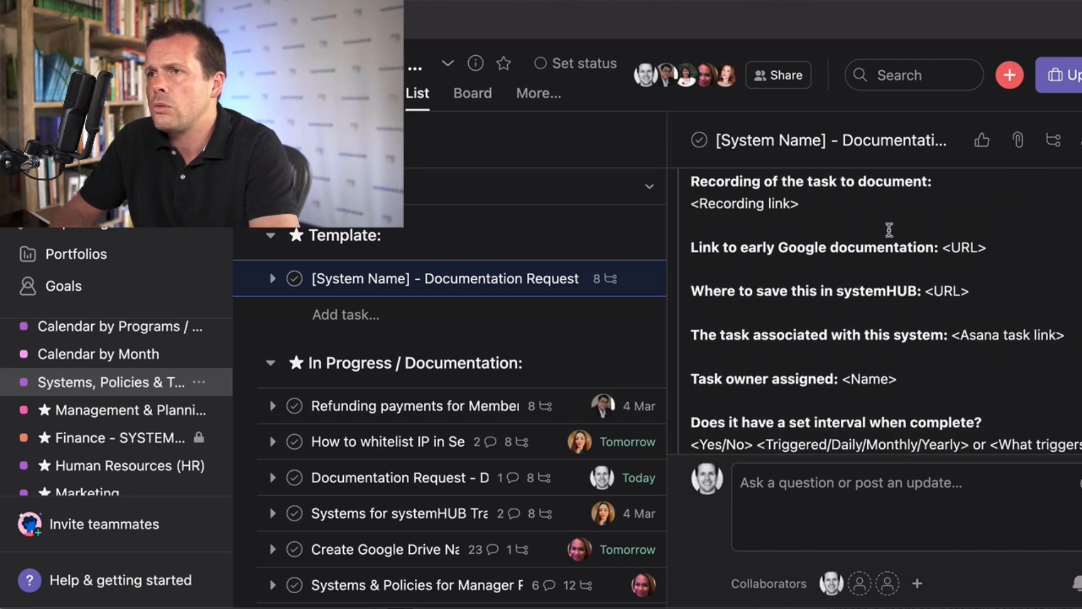
scroll(down, 3)
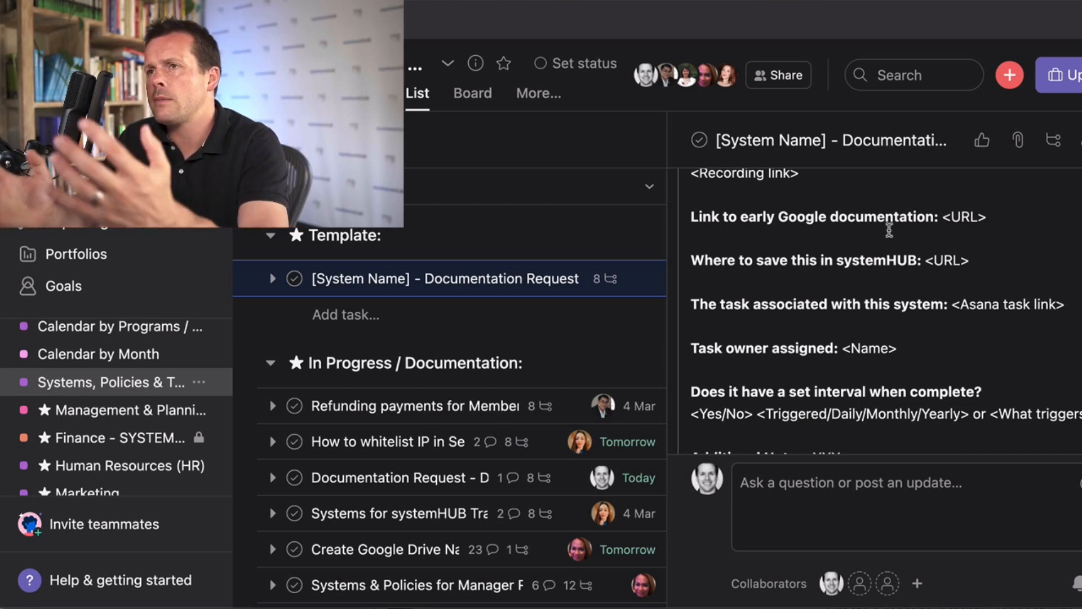
scroll(down, 3)
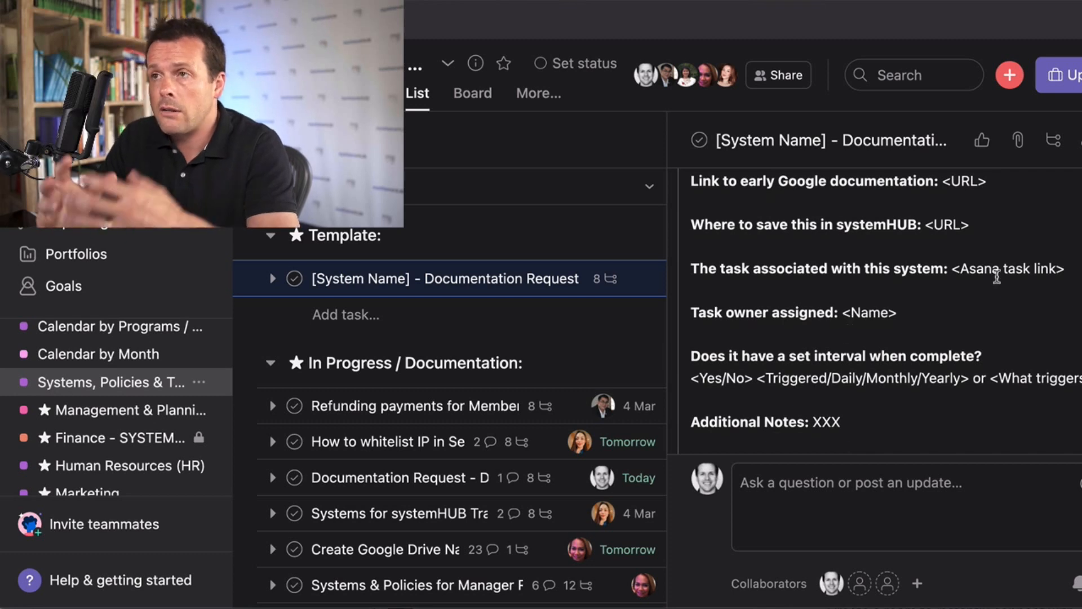
scroll(down, 3)
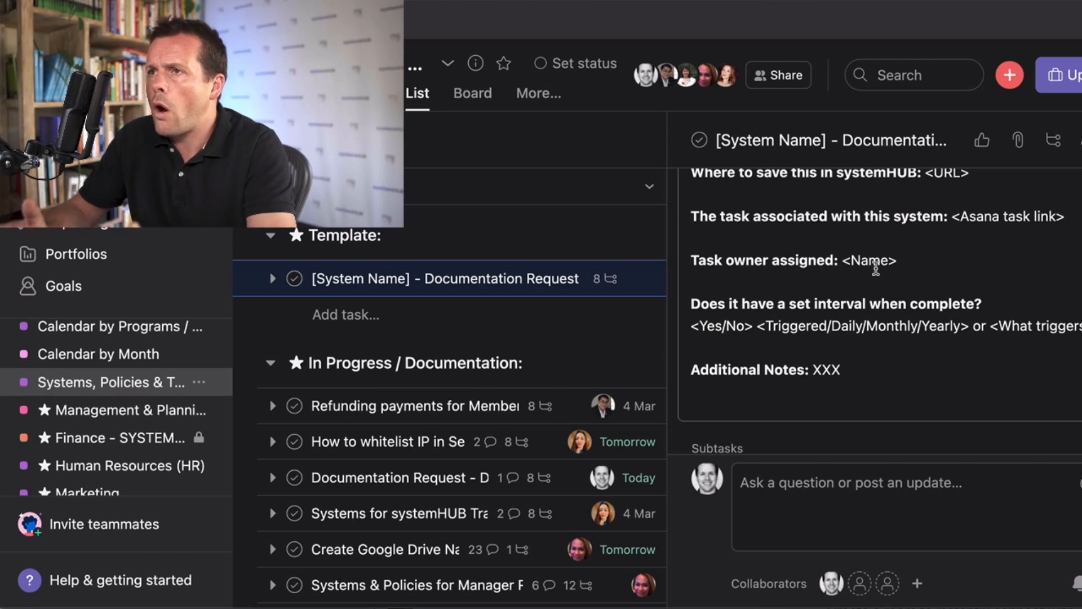
scroll(down, 3)
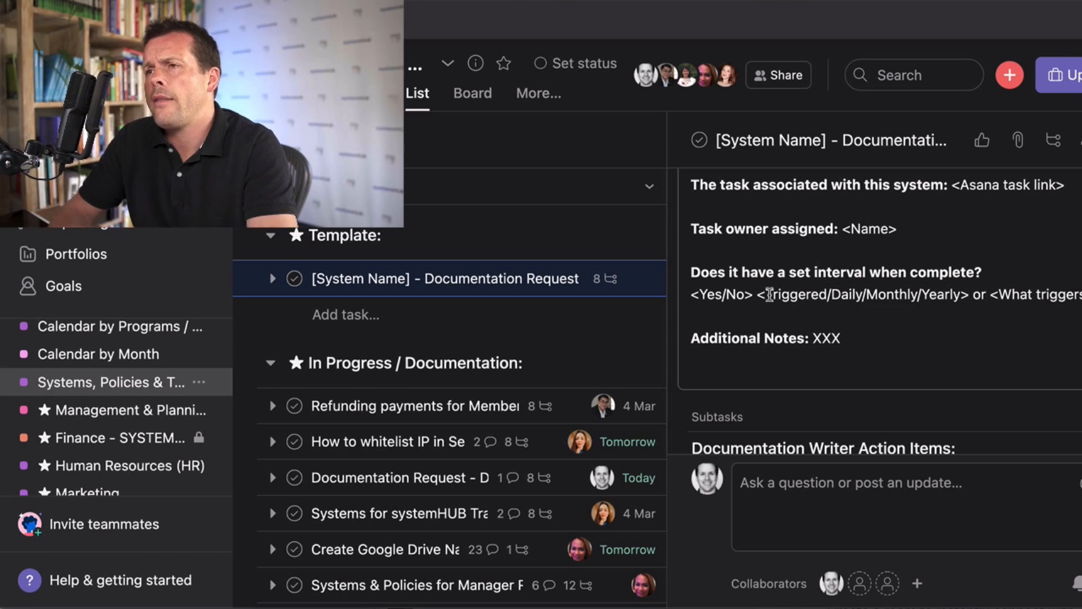
scroll(down, 3)
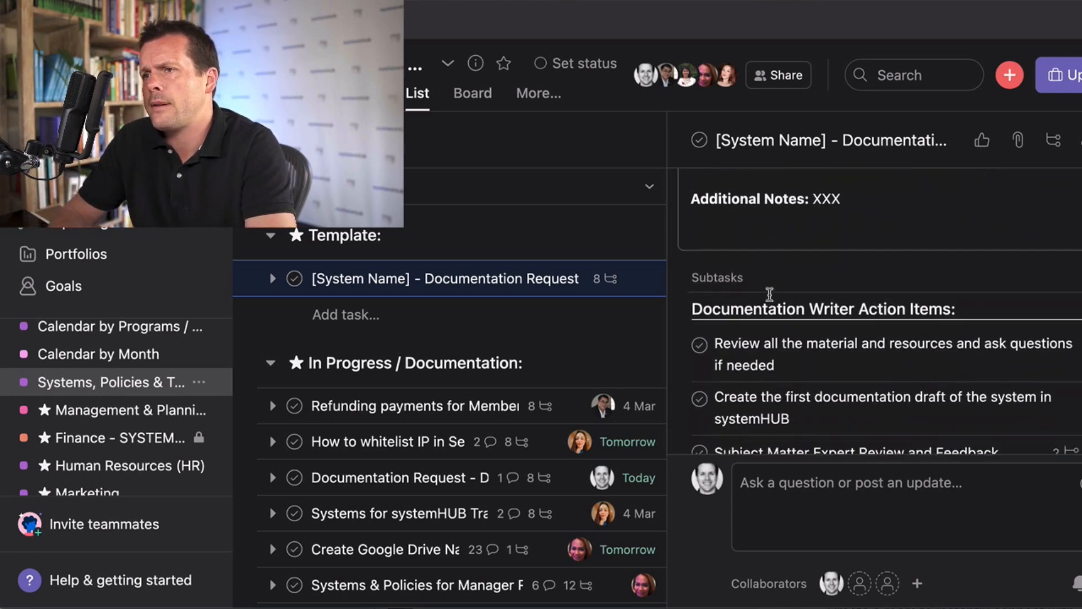
scroll(down, 3)
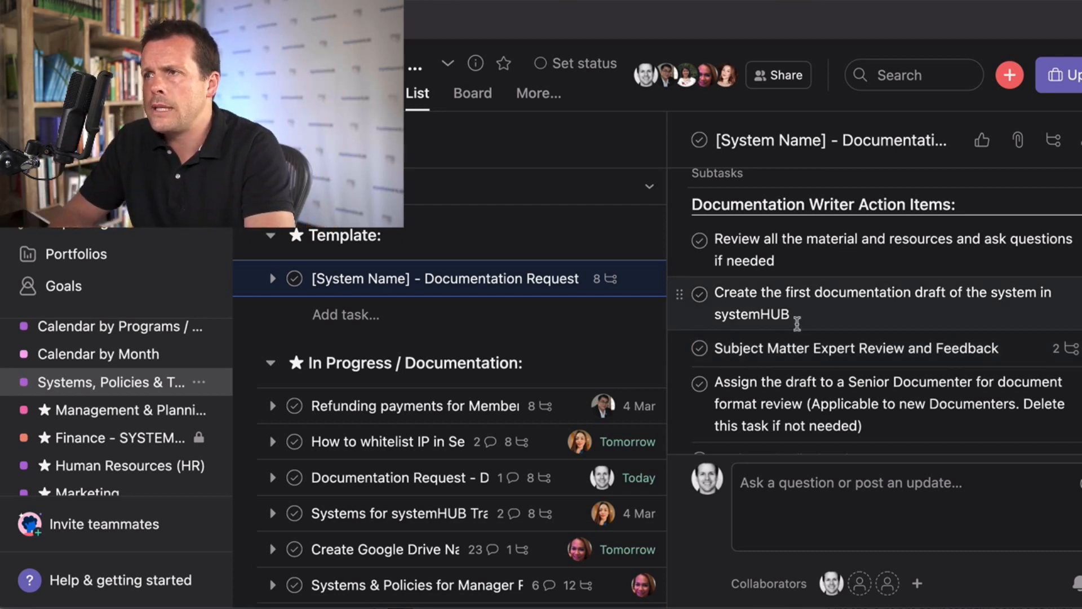
scroll(down, 3)
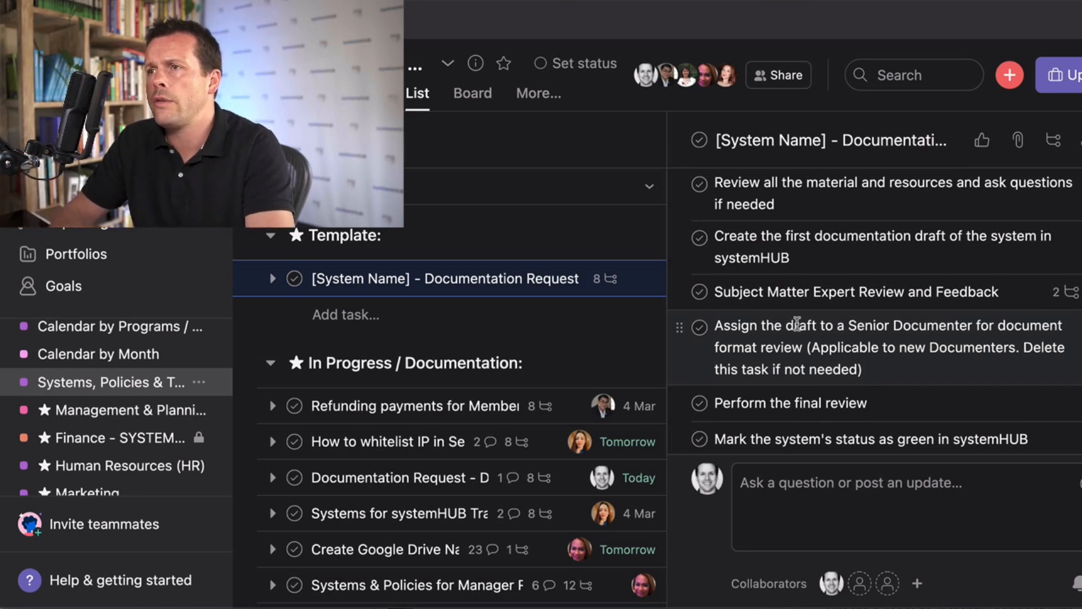
scroll(down, 3)
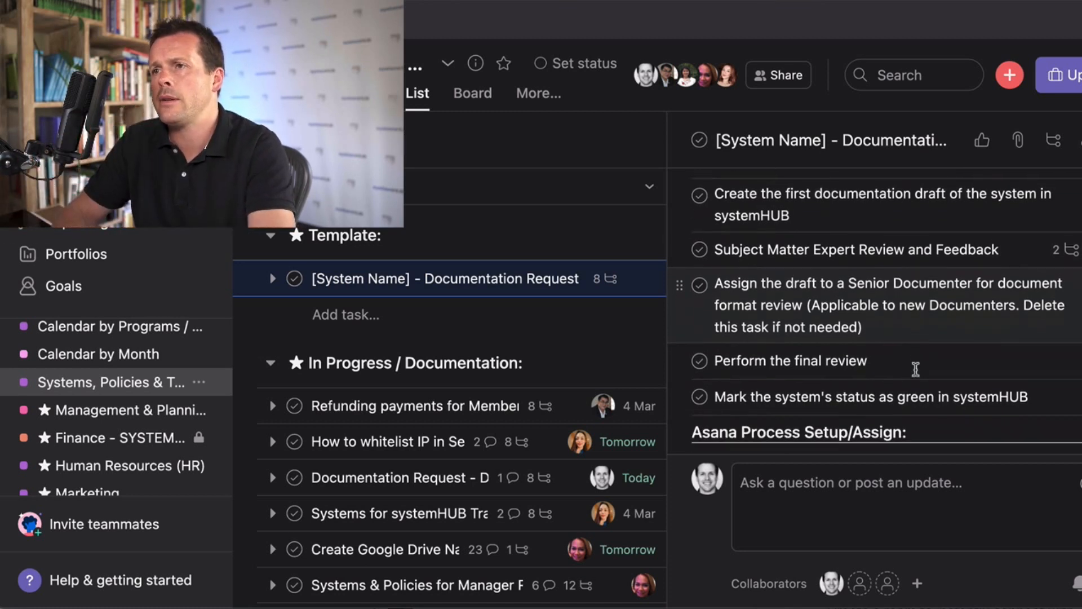
scroll(down, 3)
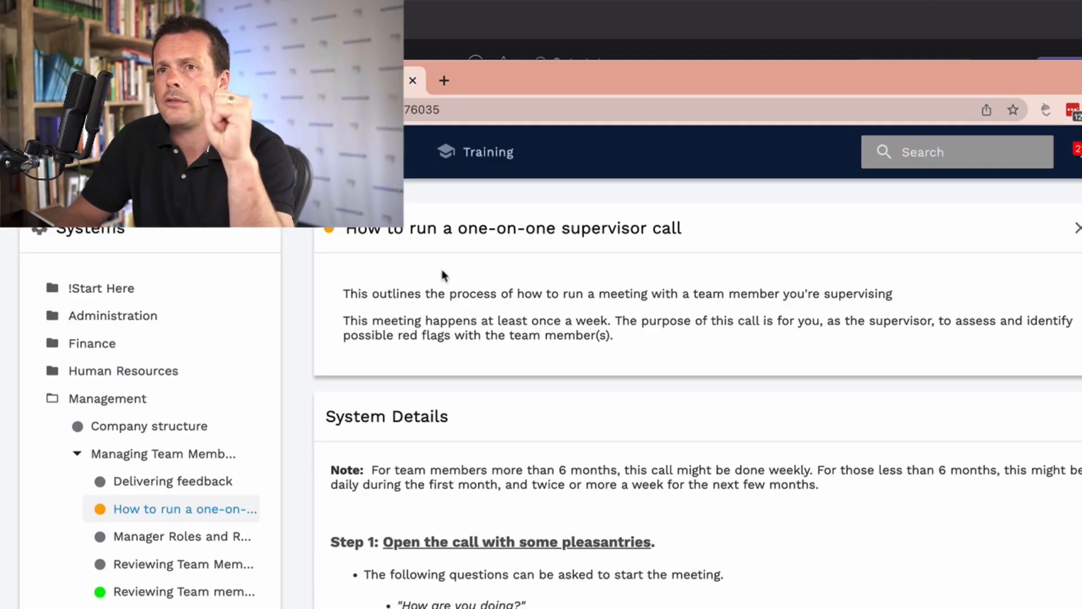
scroll(down, 3)
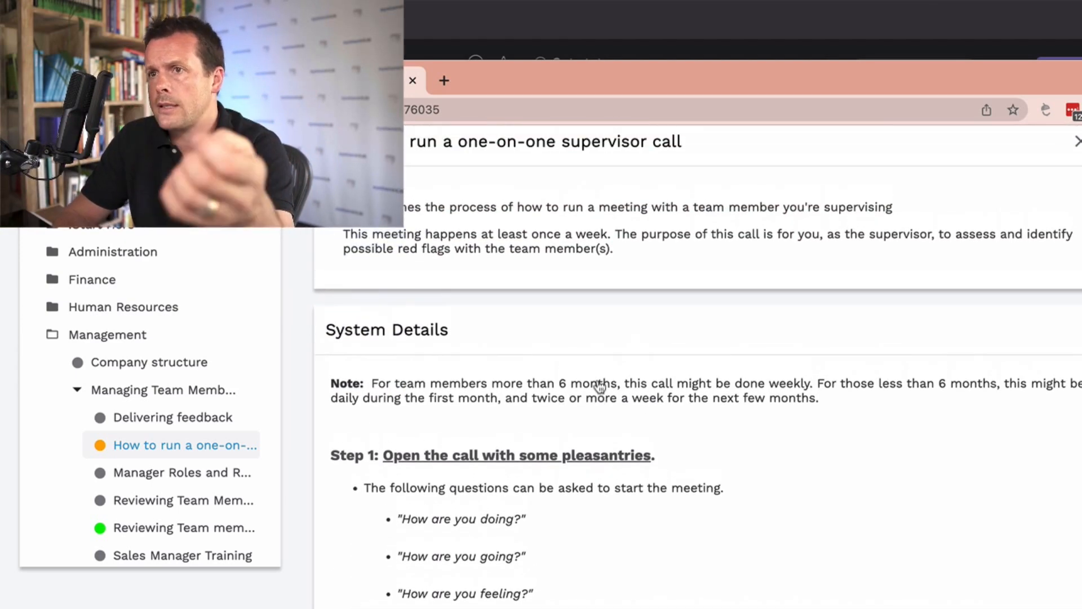
scroll(down, 3)
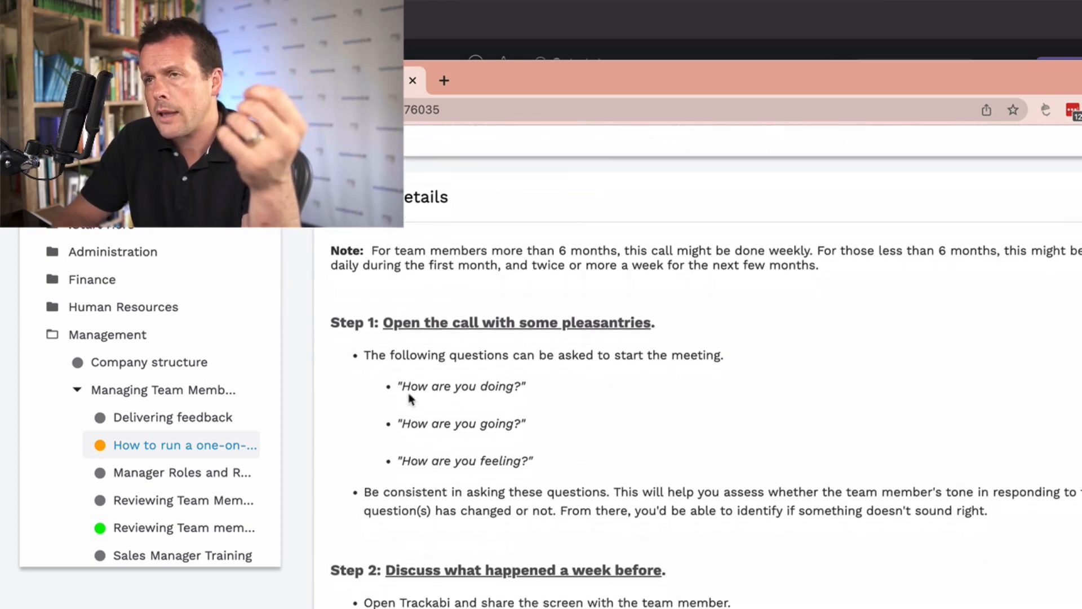
scroll(down, 3)
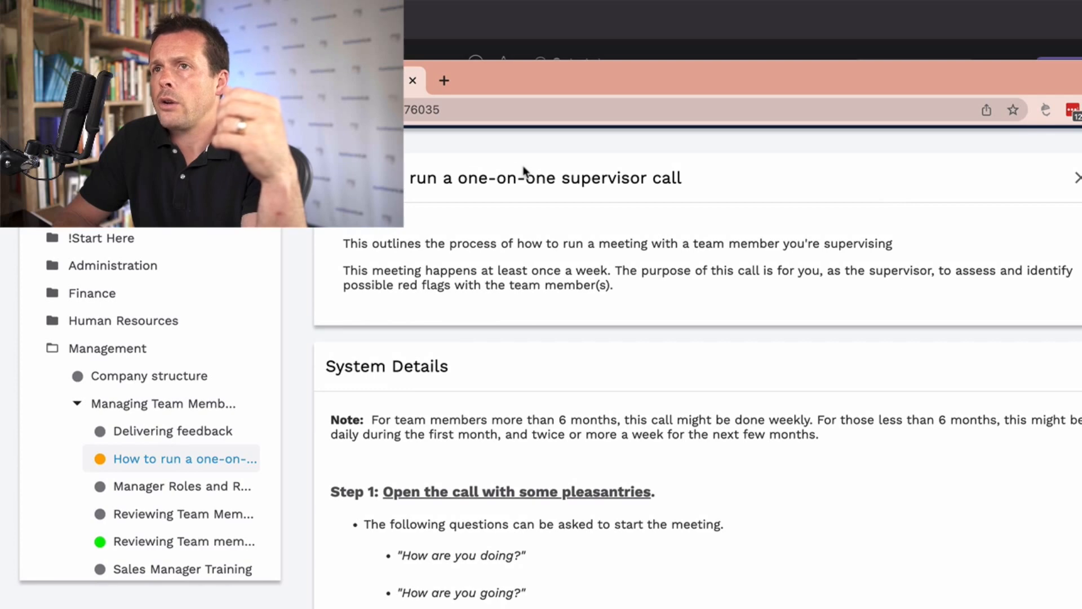
scroll(down, 3)
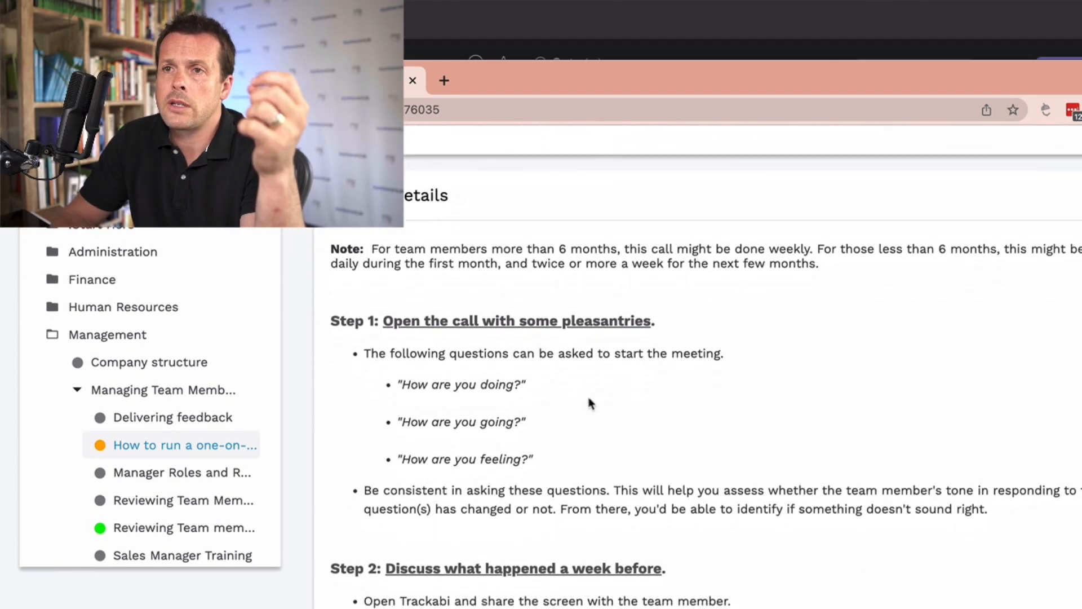
scroll(down, 3)
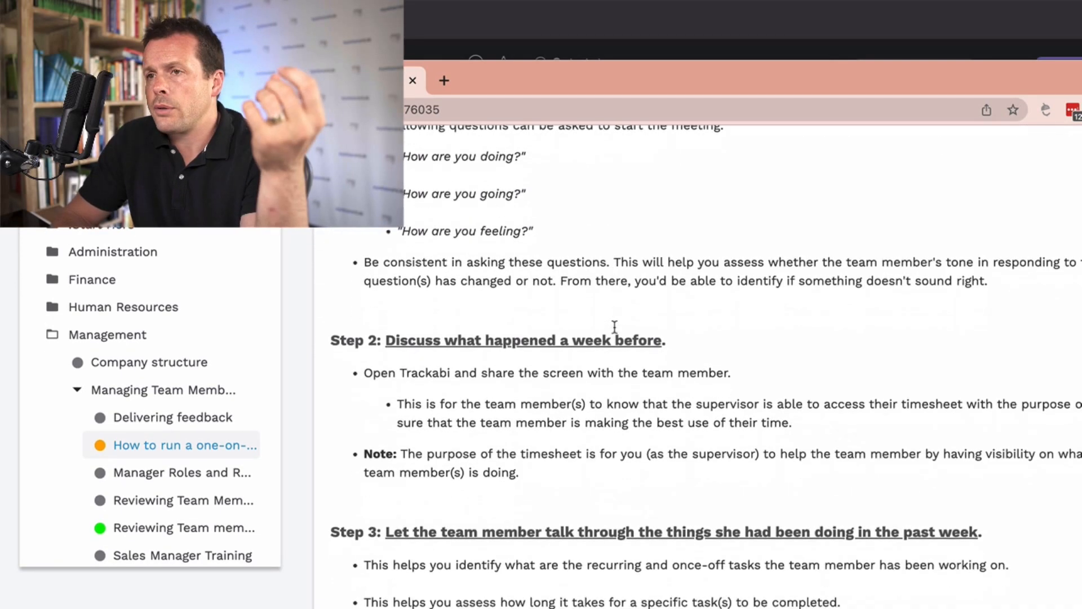
scroll(down, 3)
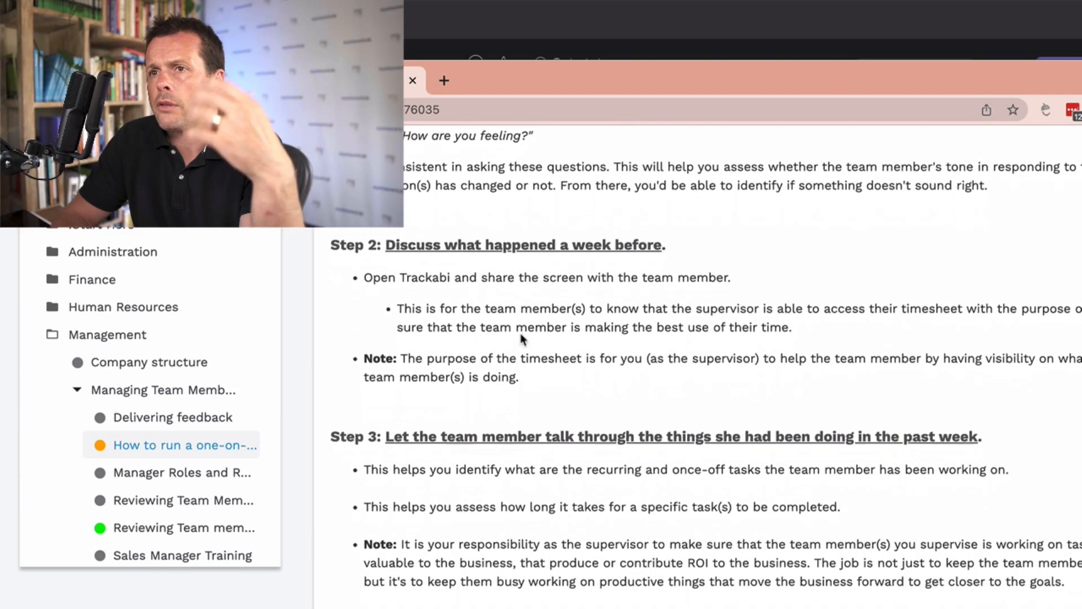
scroll(down, 3)
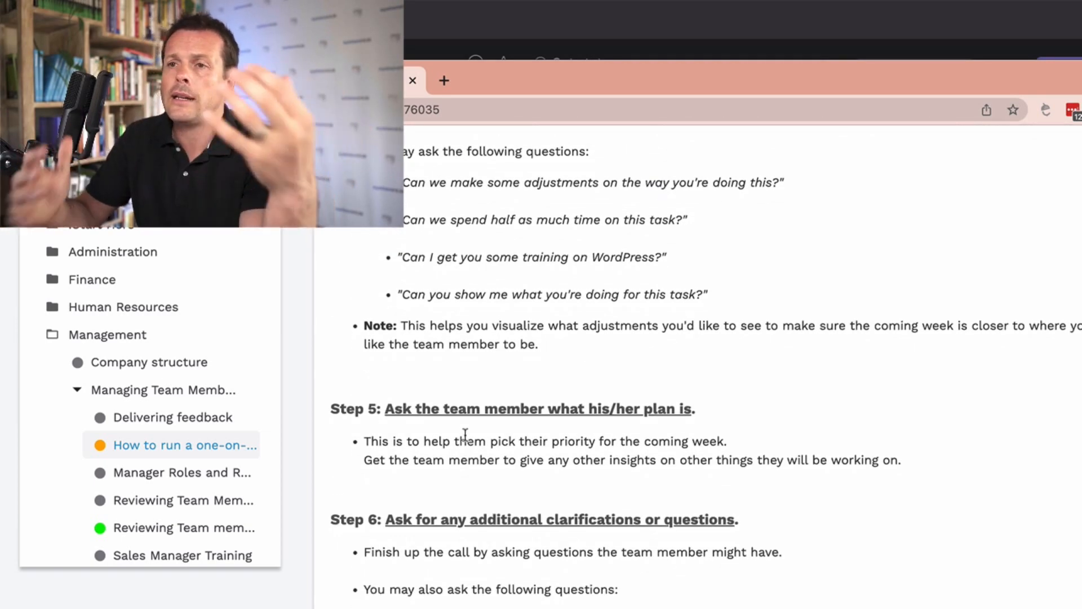
scroll(down, 3)
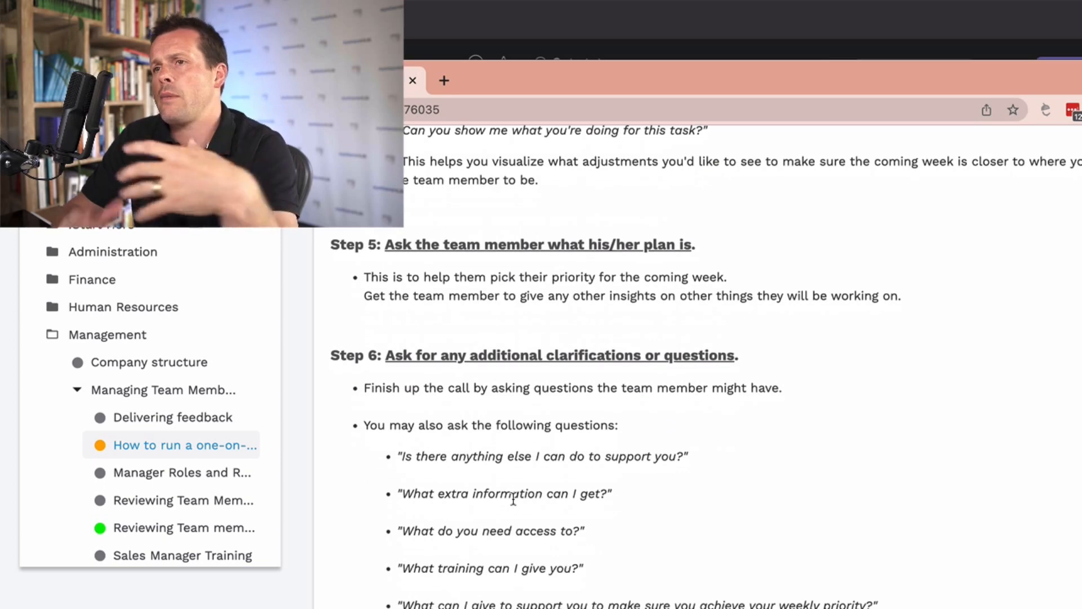
scroll(down, 3)
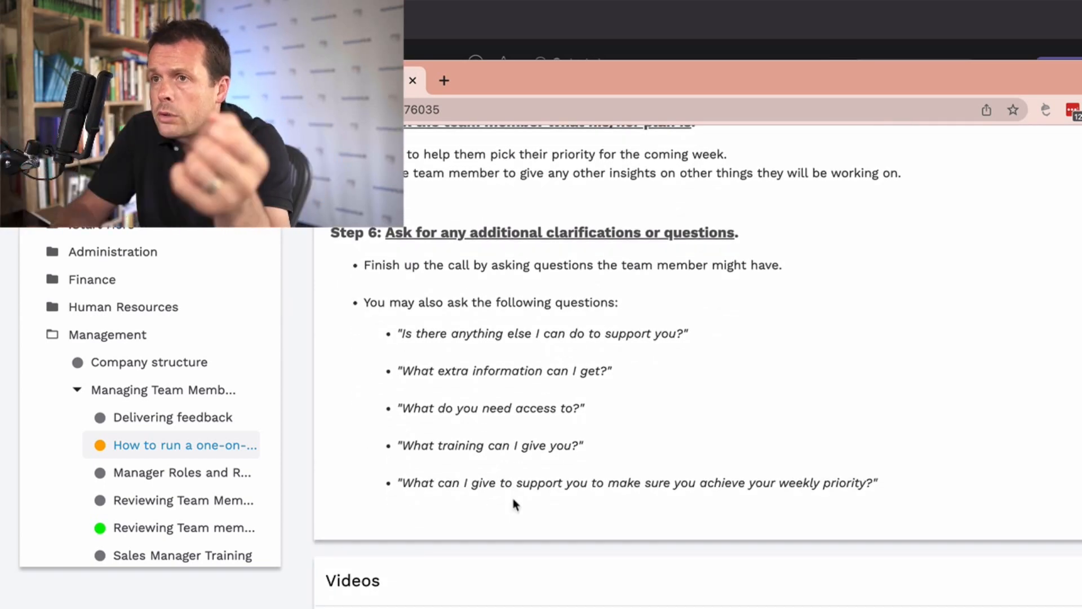
scroll(down, 3)
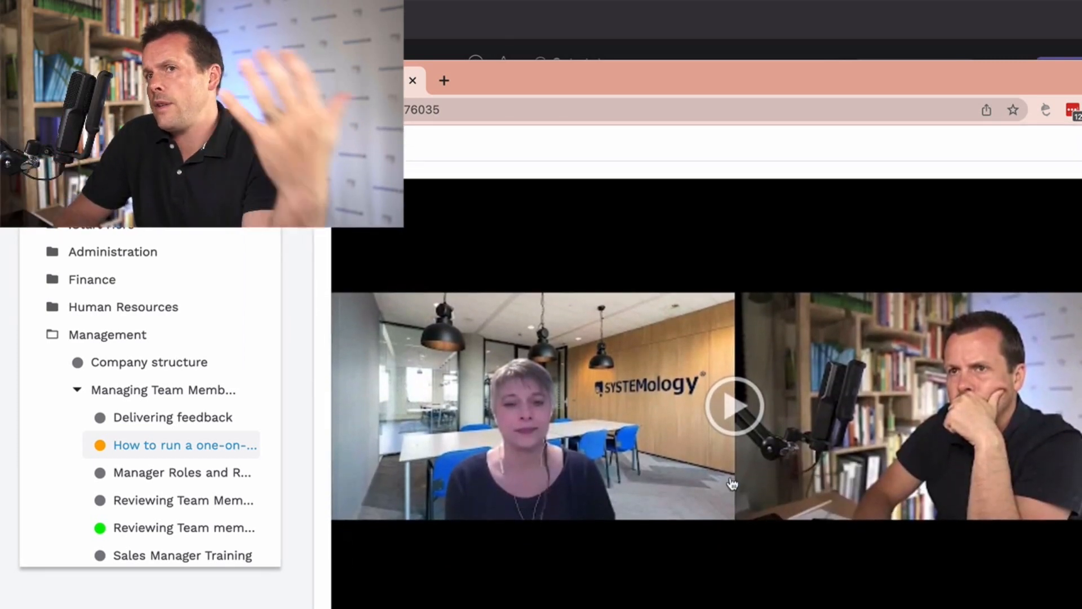
scroll(down, 3)
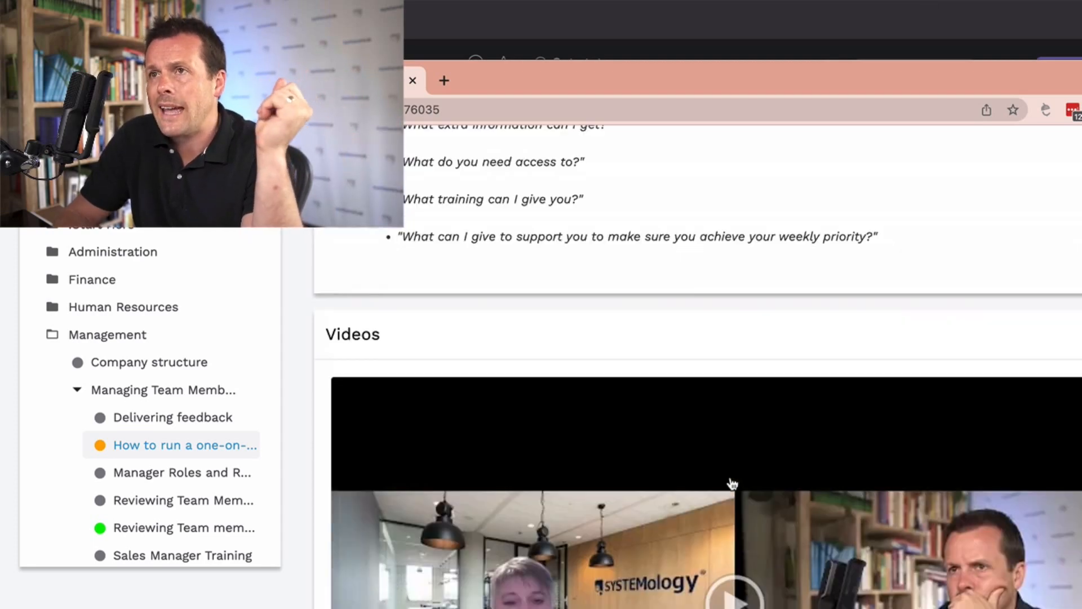
scroll(down, 3)
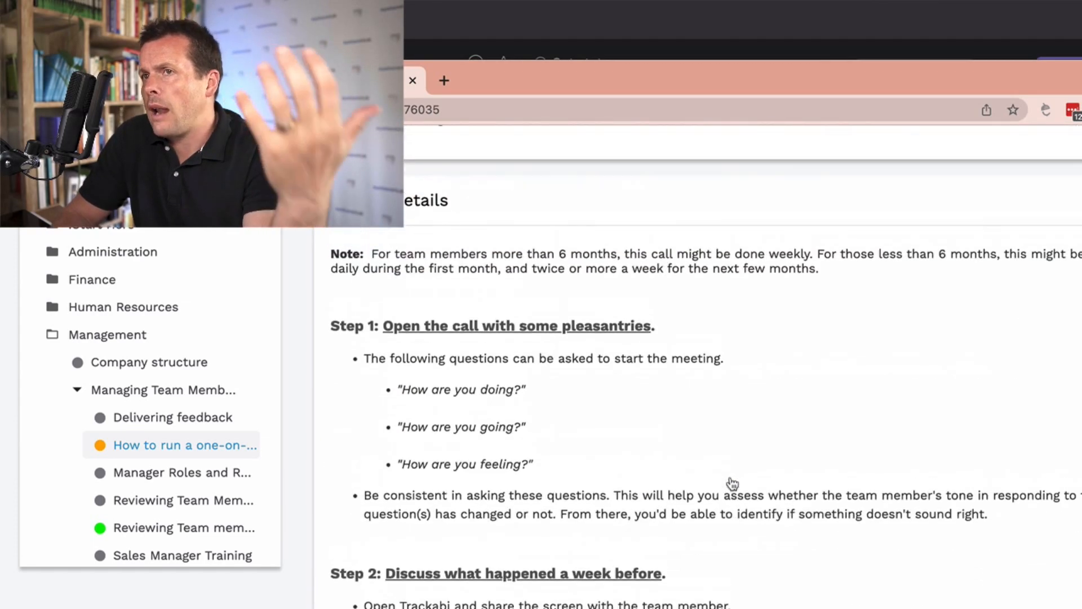
scroll(down, 3)
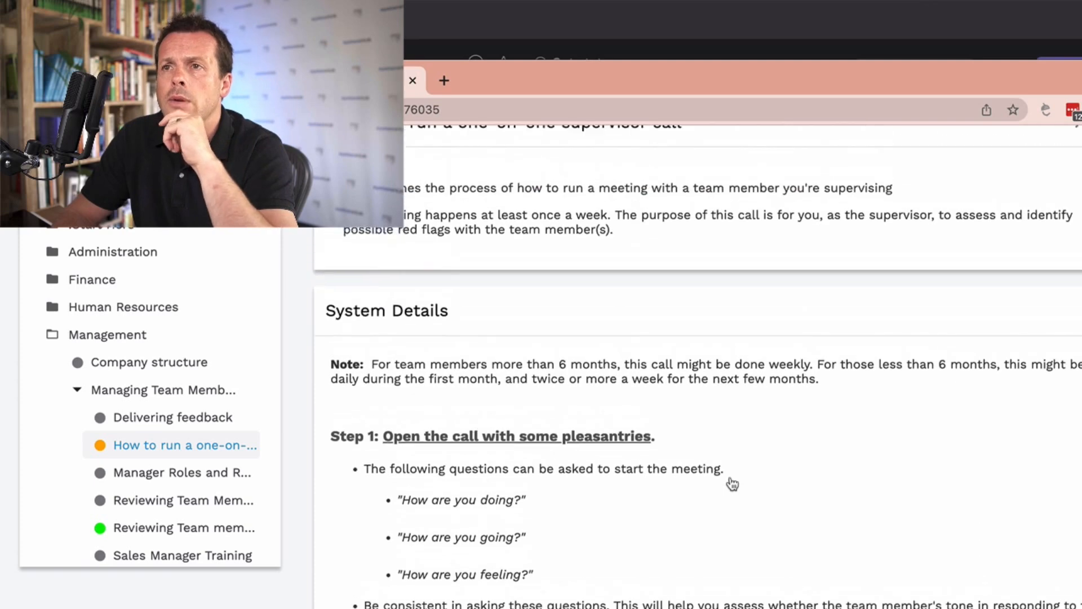